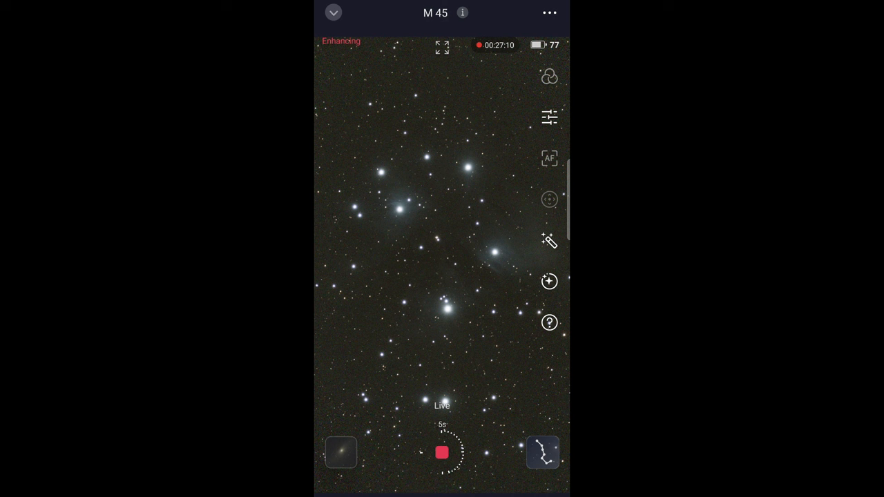
# Brighten the live M 45 stack and raise its contrast to 19 in the Adjust panel
pyautogui.click(549, 116)
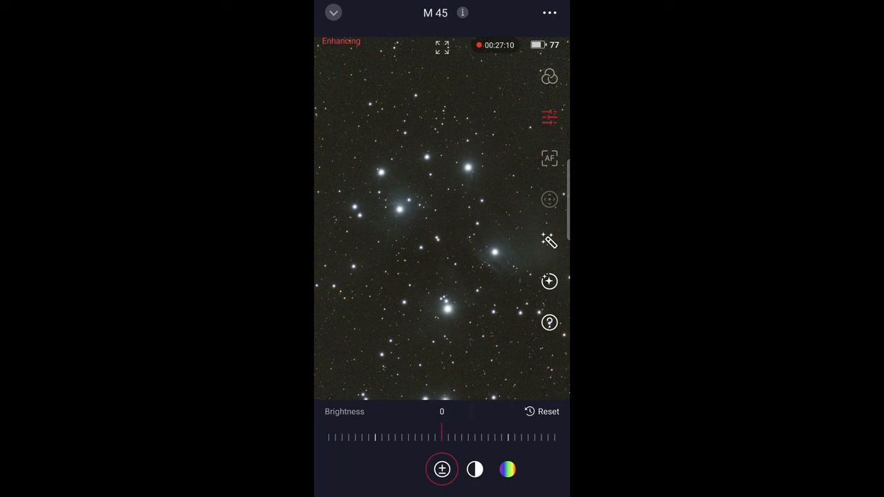
pyautogui.moveTo(442, 437); pyautogui.dragTo(490, 441)
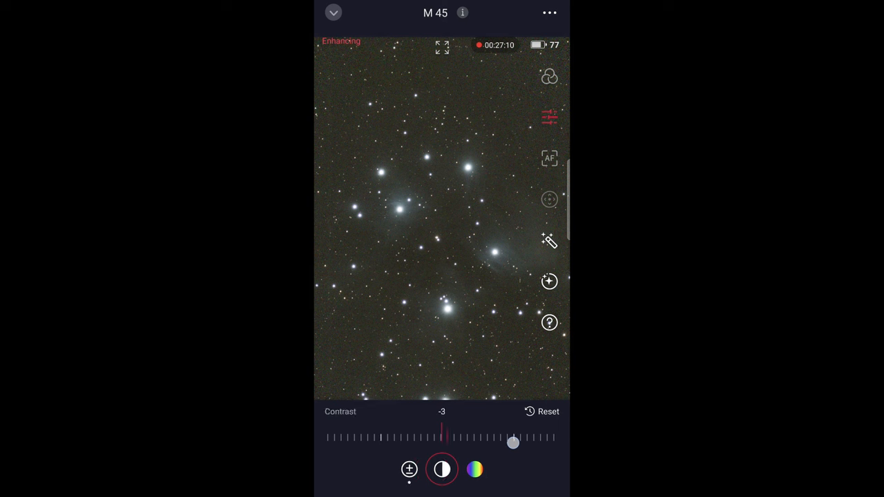
pyautogui.moveTo(513, 441); pyautogui.dragTo(442, 435)
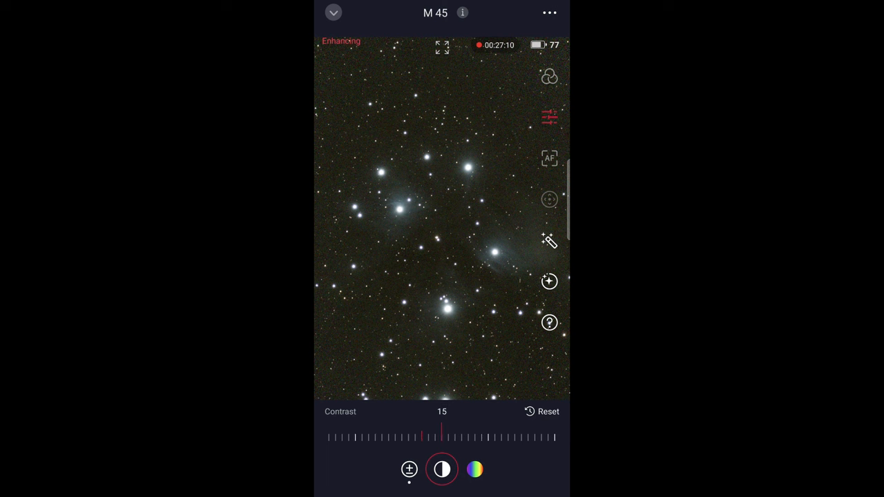
pyautogui.moveTo(422, 436); pyautogui.dragTo(443, 436)
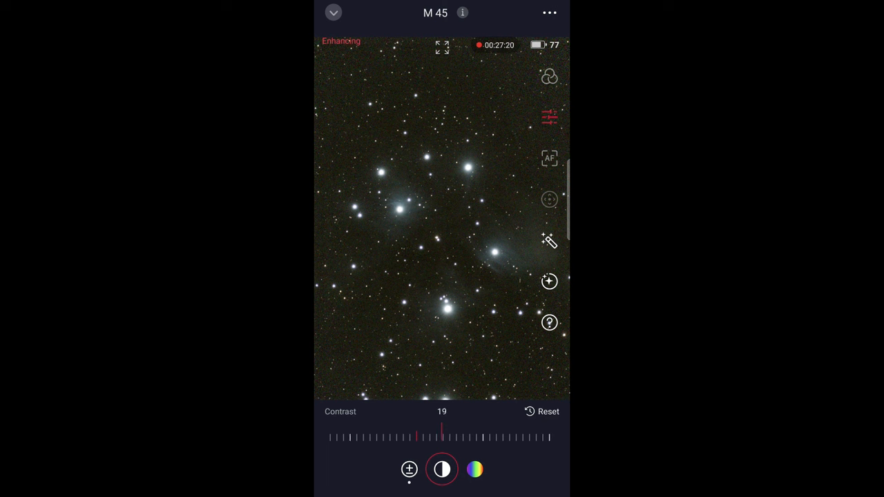
pyautogui.click(472, 470)
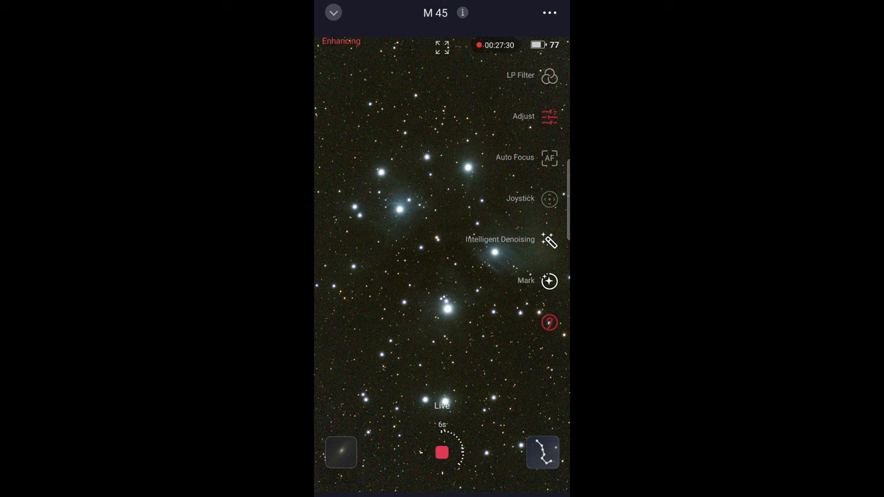
# Dismiss the tool guide overlay from the live view
pyautogui.click(549, 240)
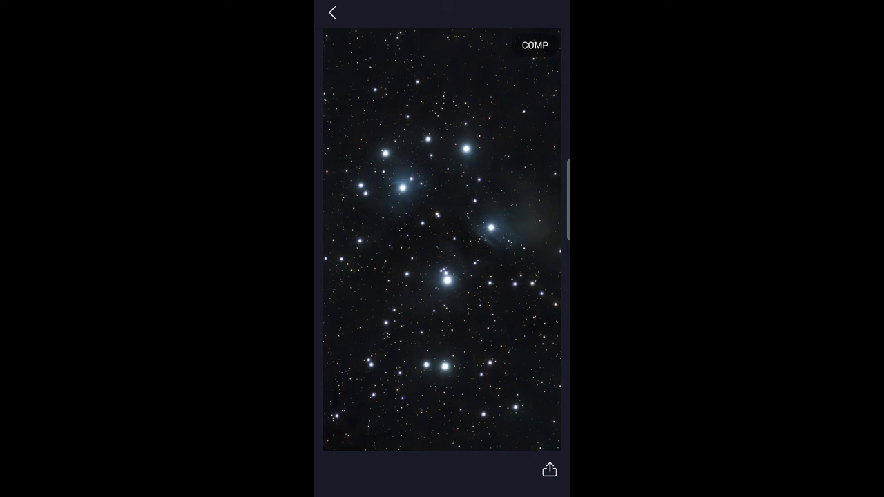
# Bring up the sharing options for the finished M 45 Pleiades image
pyautogui.click(549, 469)
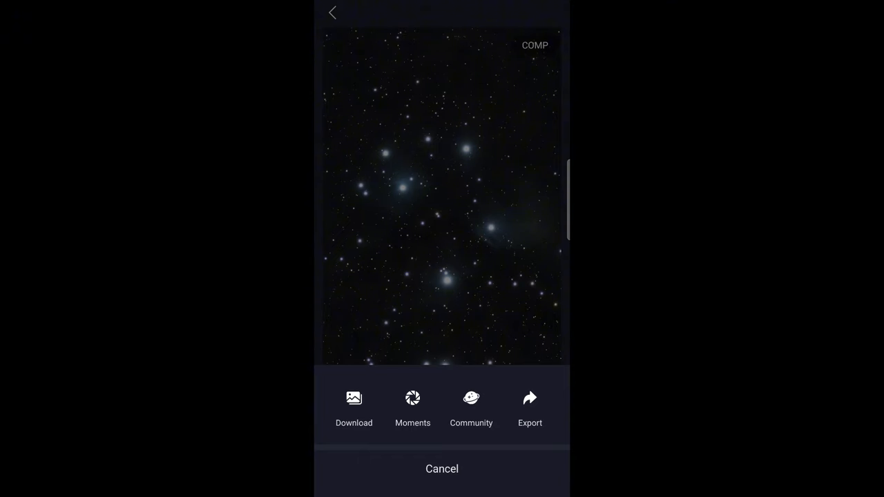
# Download the M 45 Pleiades composite to the phone's gallery
pyautogui.click(354, 399)
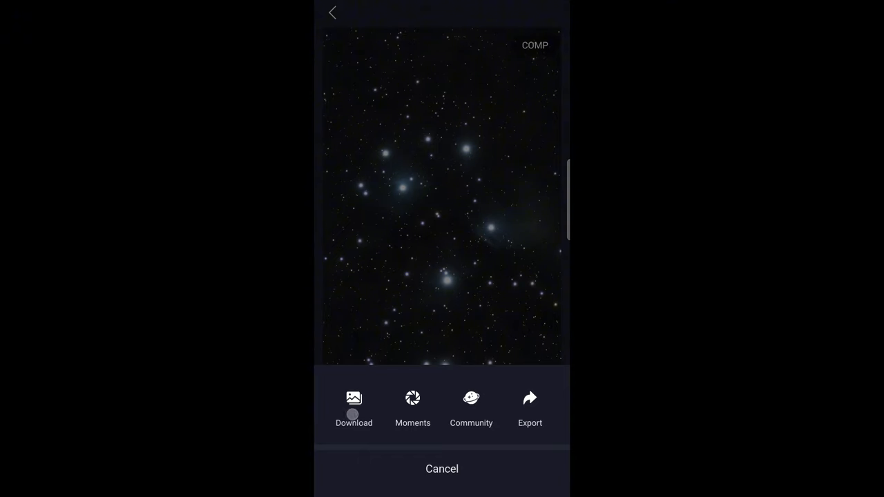
pyautogui.click(354, 398)
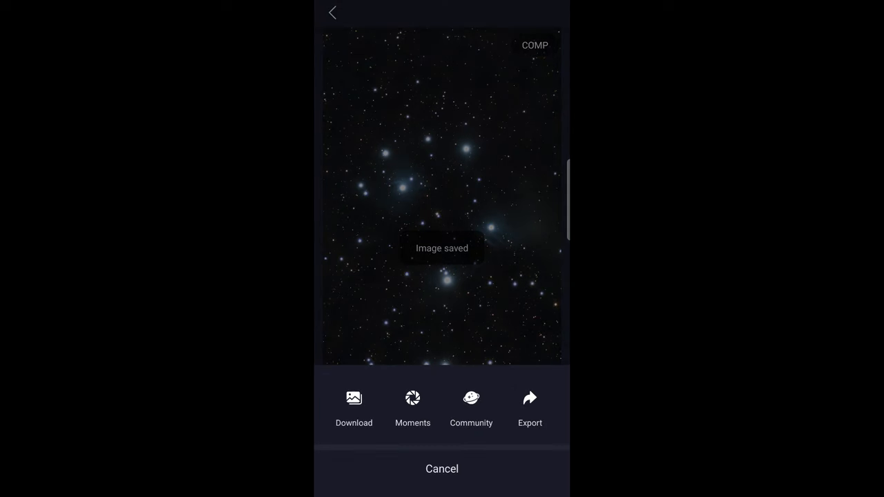